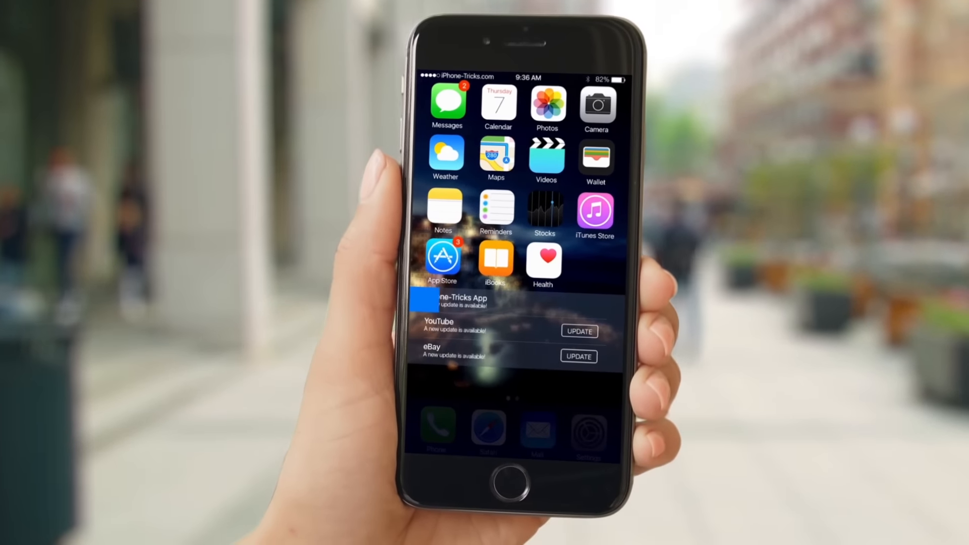
Dismiss the app update notifications and scroll the Settings list to Airplane Mode, Wi-Fi and Bluetooth.
left_click(577, 331)
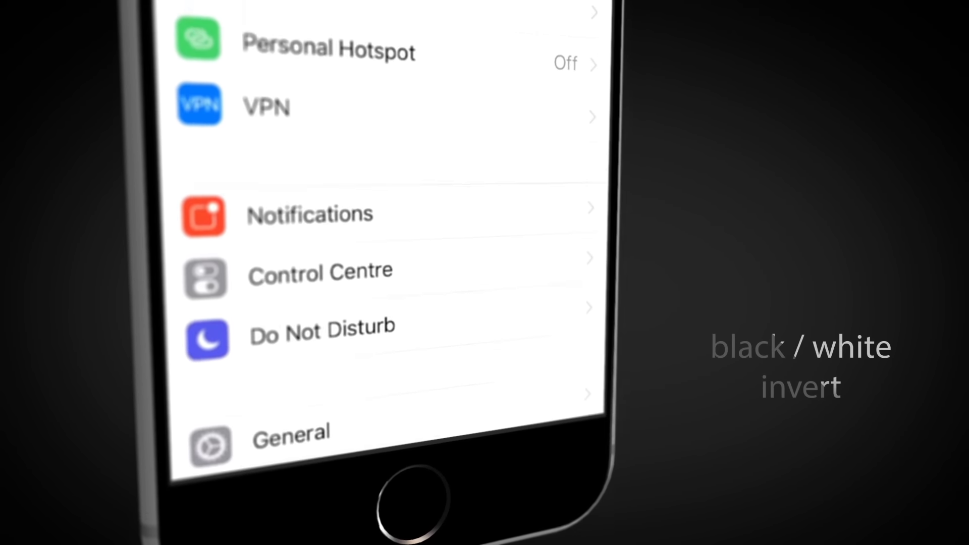
scroll("down", 3)
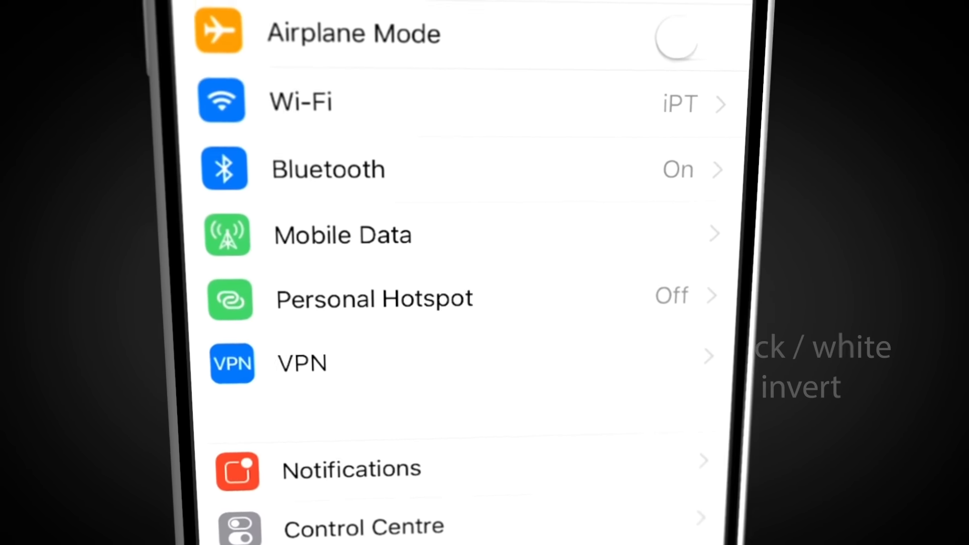